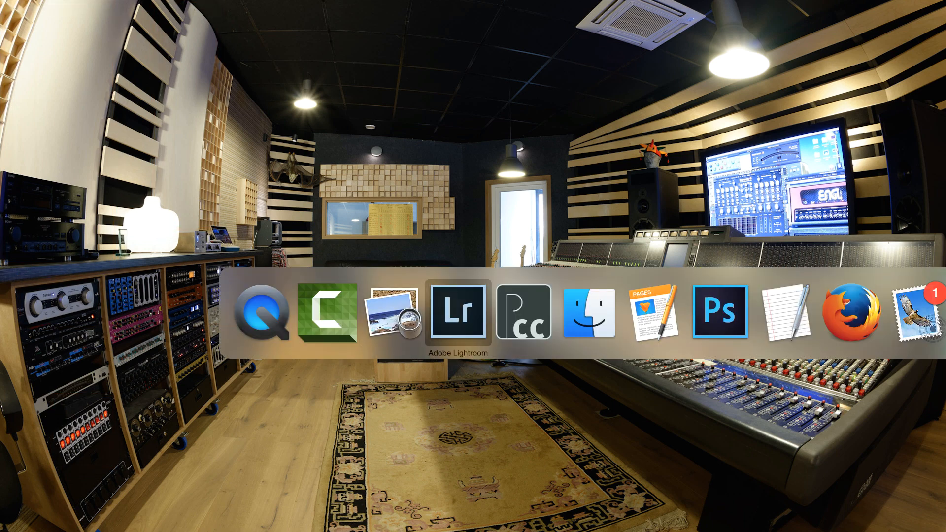
# - Switch to Lightroom and activate the white-balance eyedropper on the studio photo
pyautogui.click(457, 311)
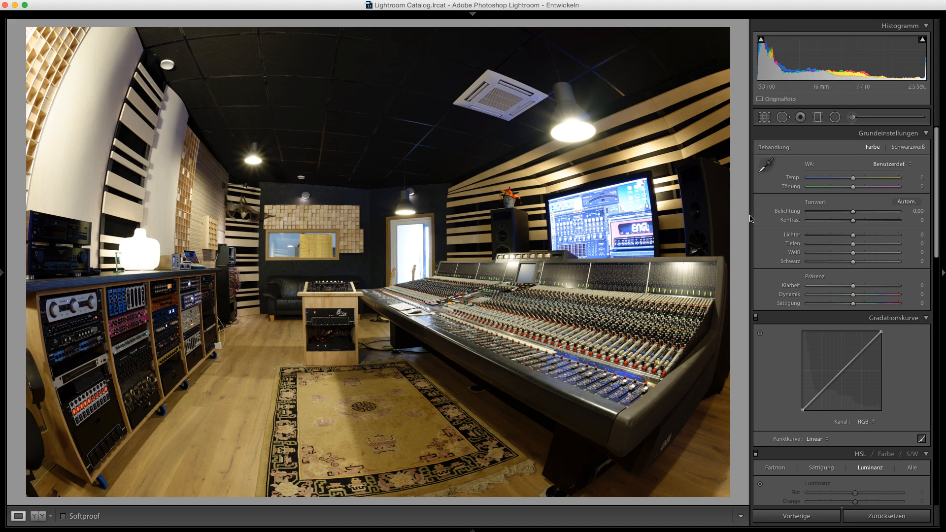
pyautogui.moveTo(765, 191)
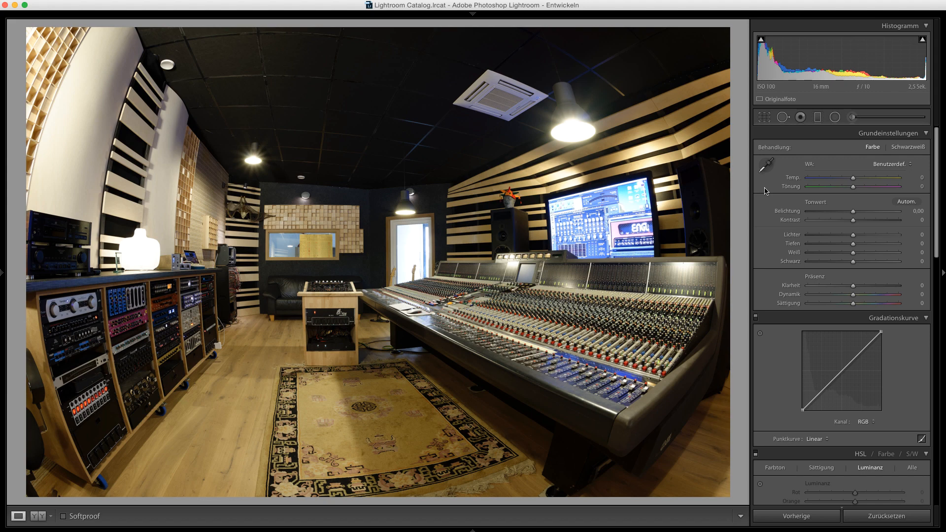
pyautogui.click(761, 164)
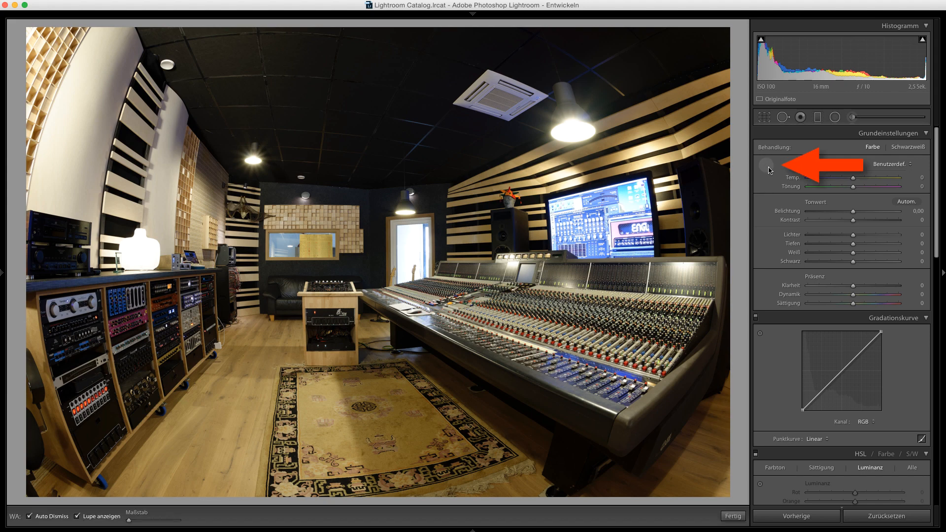
pyautogui.click(765, 165)
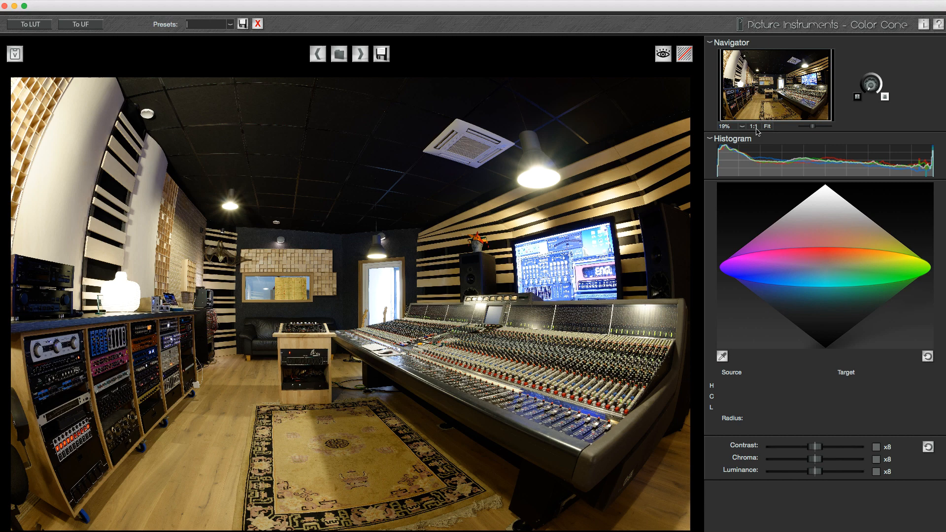
# - View the studio photo at 1:1 pixel size to pick the bluish tone
pyautogui.click(753, 126)
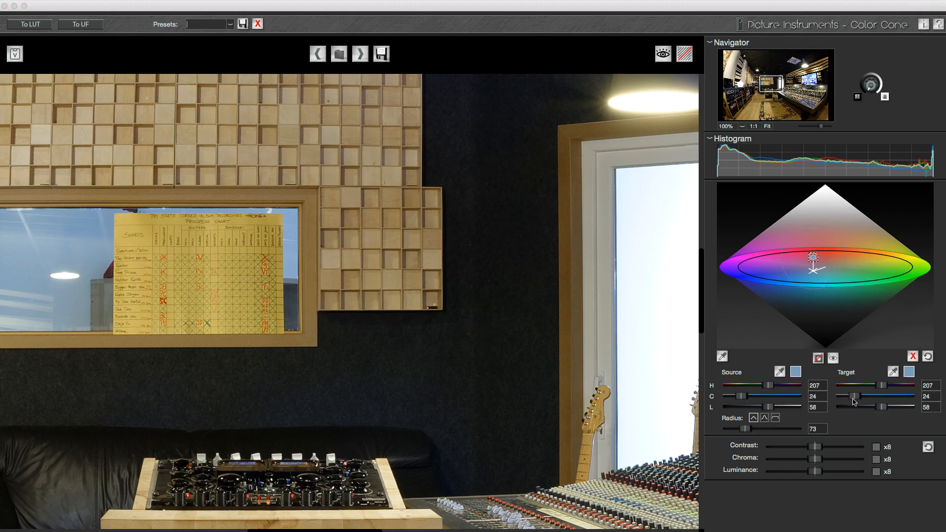
pyautogui.moveTo(854, 399)
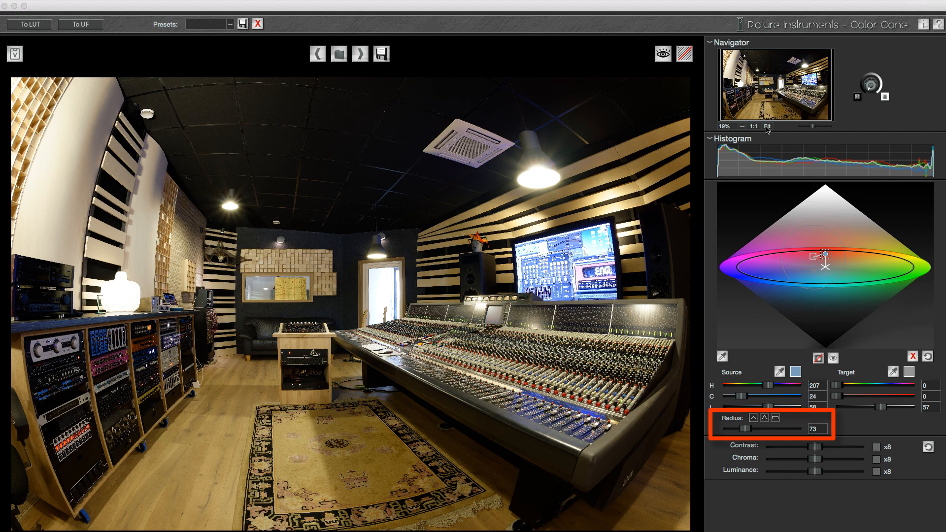
pyautogui.moveTo(745, 431)
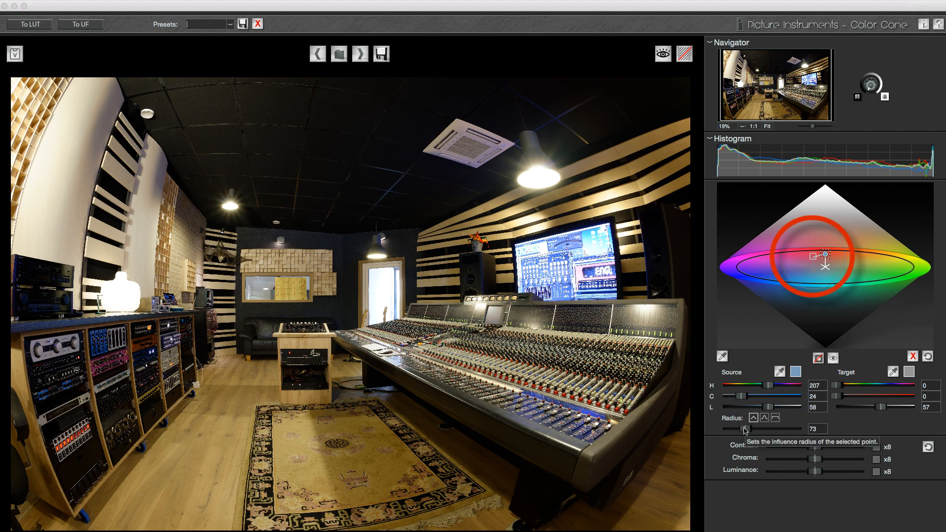
# - Widen the neutralising point's radius to about 256 for comparison, then bring it back near 75
pyautogui.moveTo(745, 428); pyautogui.dragTo(753, 428)
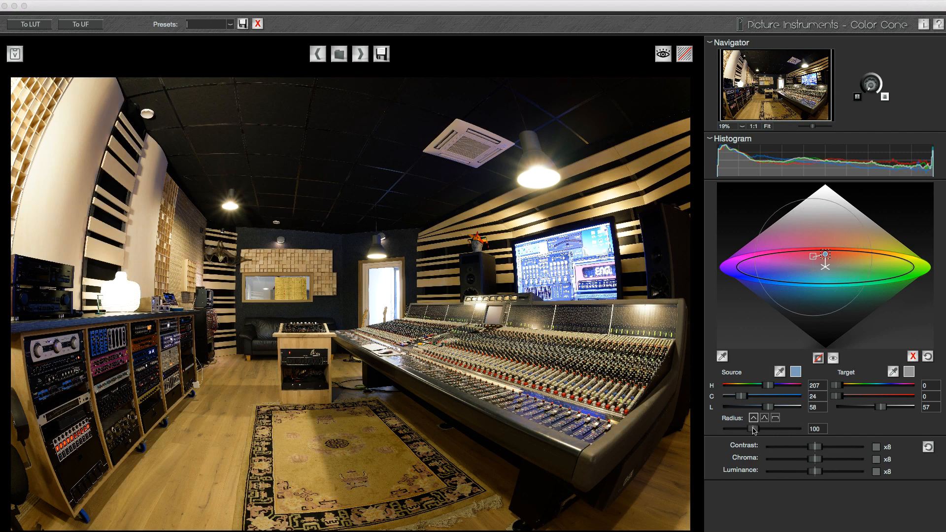
pyautogui.moveTo(753, 428); pyautogui.dragTo(773, 428)
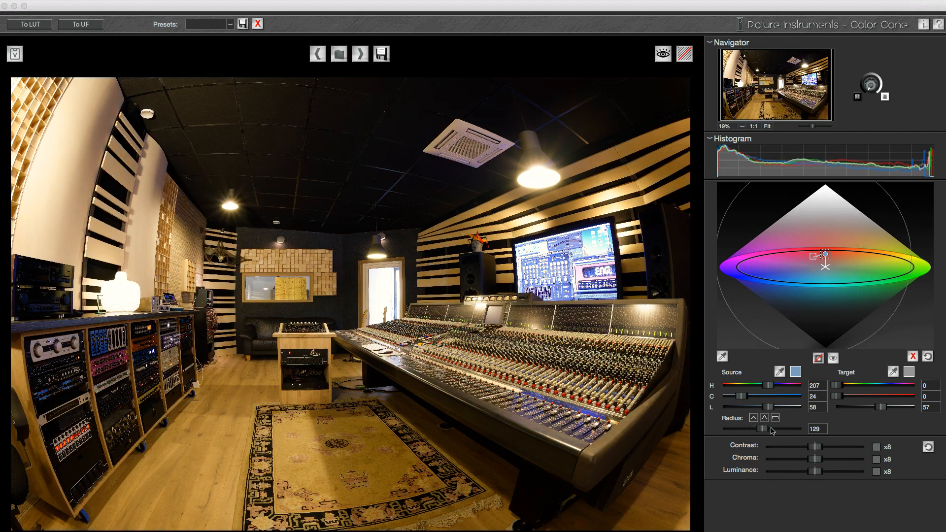
pyautogui.moveTo(773, 429); pyautogui.dragTo(802, 429)
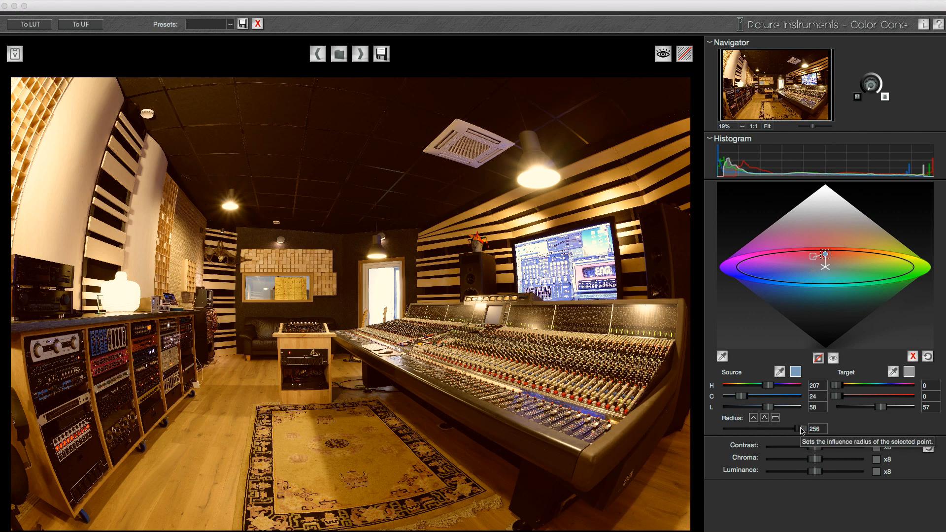
pyautogui.moveTo(802, 428); pyautogui.dragTo(778, 429)
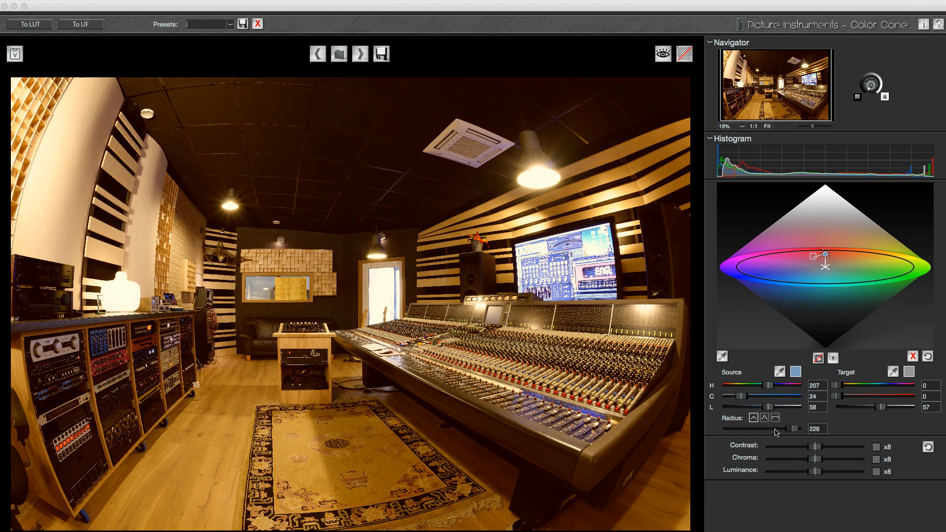
pyautogui.moveTo(793, 426); pyautogui.dragTo(743, 426)
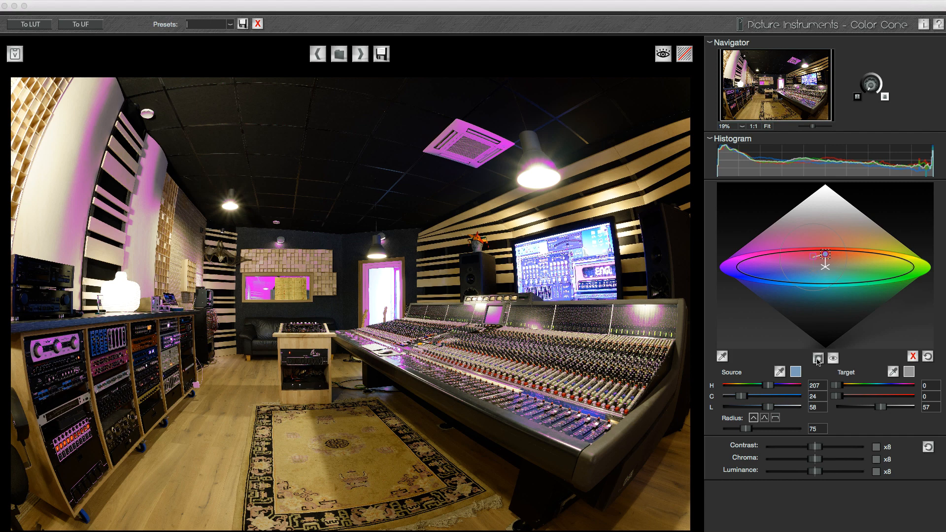
pyautogui.moveTo(818, 357)
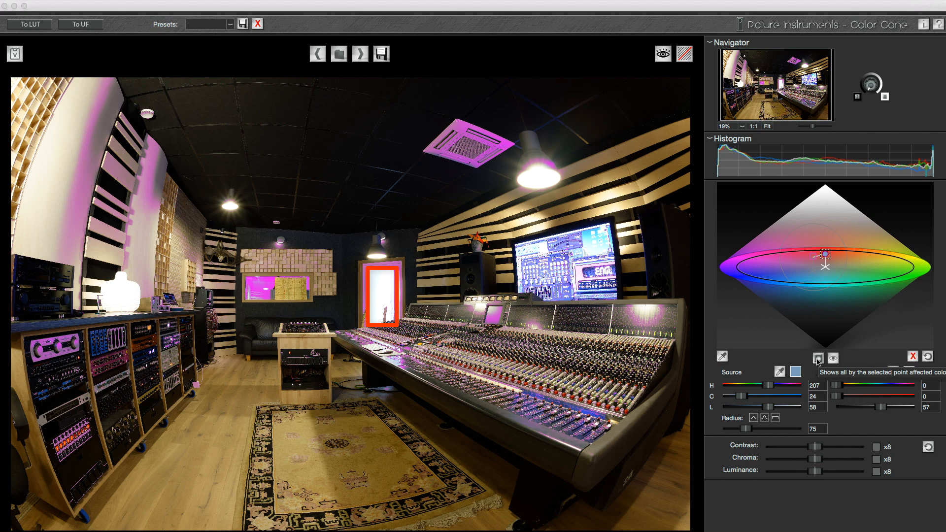
# - Enlarge the blue-neutralising point's influence radius to about 91
pyautogui.moveTo(744, 428); pyautogui.dragTo(756, 428)
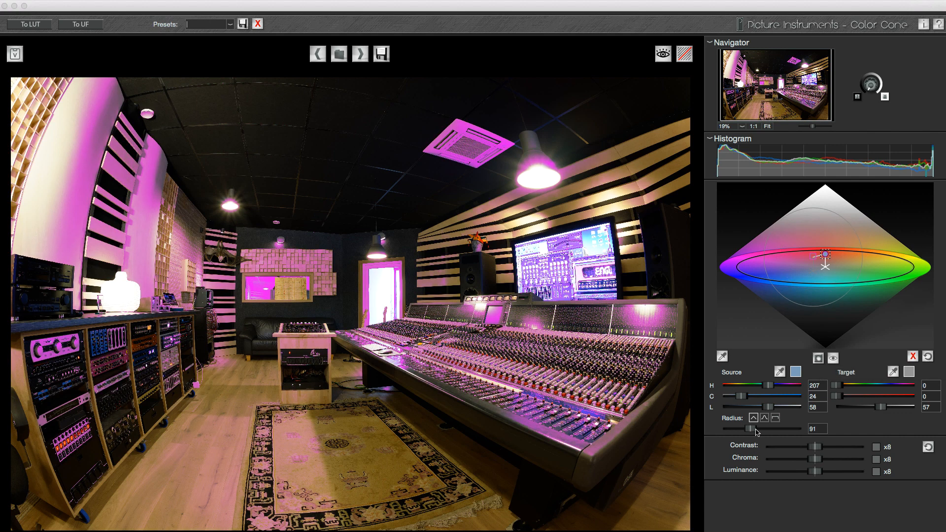
pyautogui.moveTo(763, 427); pyautogui.dragTo(747, 427)
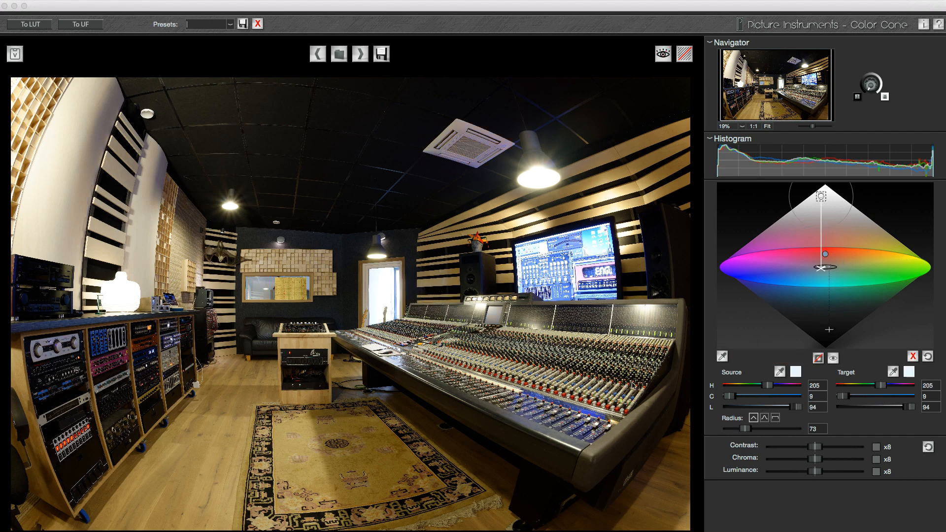
# - Reduce the saturated blue point's target chroma from 51 to 12 and start the 3D LUT export
pyautogui.moveTo(869, 396); pyautogui.dragTo(821, 396)
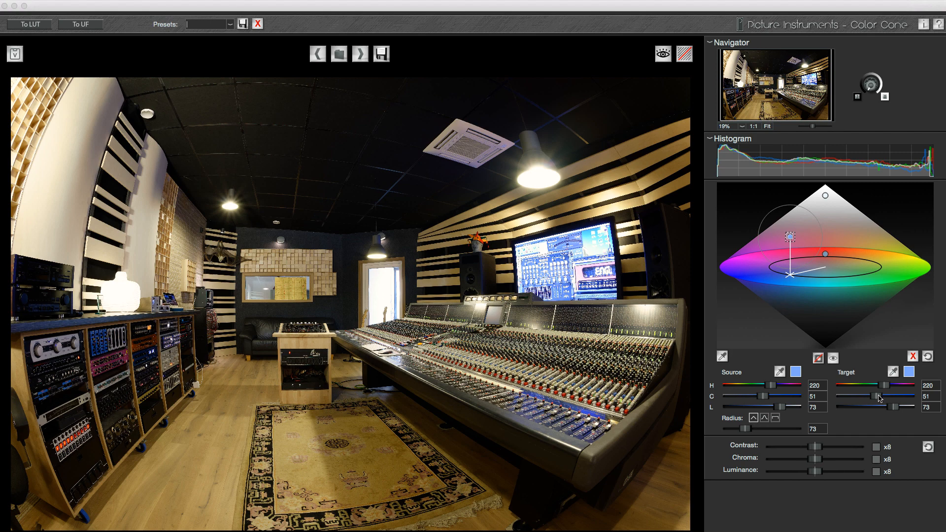
pyautogui.moveTo(886, 397); pyautogui.dragTo(853, 397)
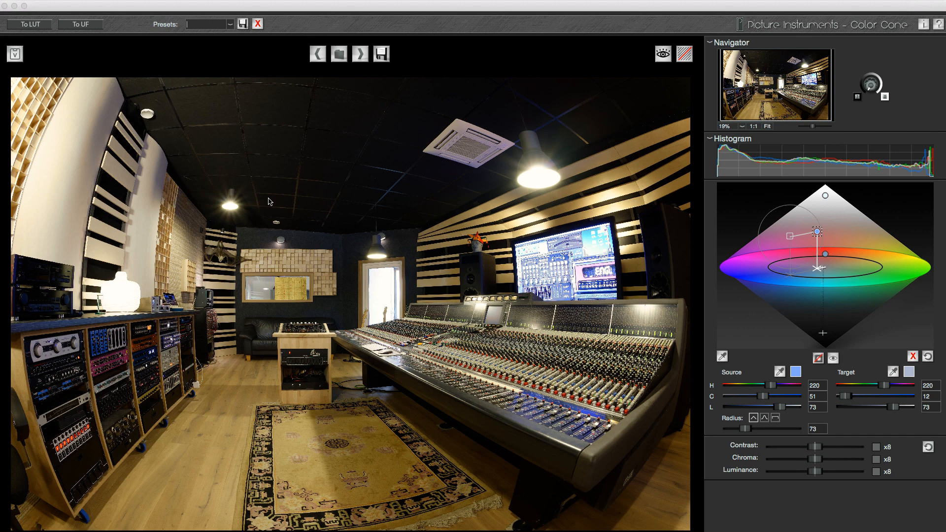
pyautogui.click(28, 24)
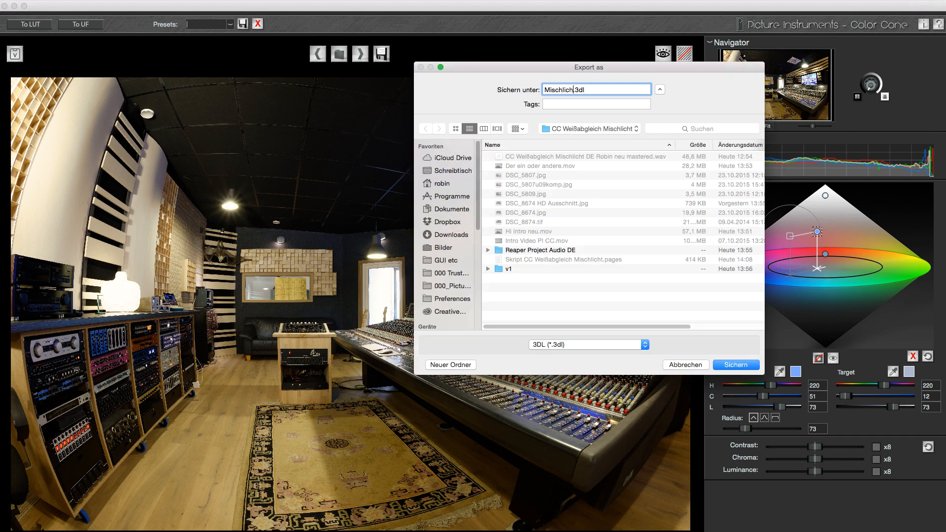
# - Save the correction as Mischlicht.3dl in the CC Weißabgleich Mischlicht folder
pyautogui.click(736, 365)
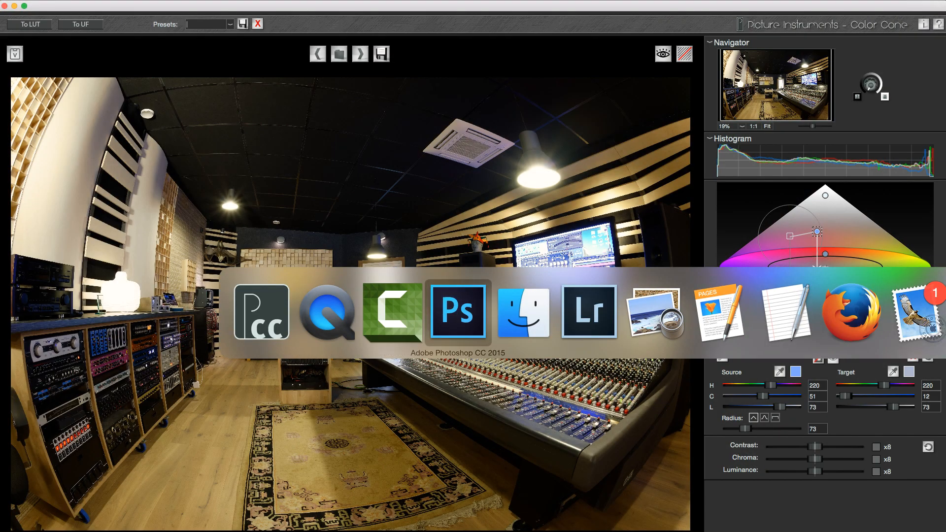
# - Switch to Photoshop, add a Hue/Saturation layer to check colours, then remove it
pyautogui.click(459, 313)
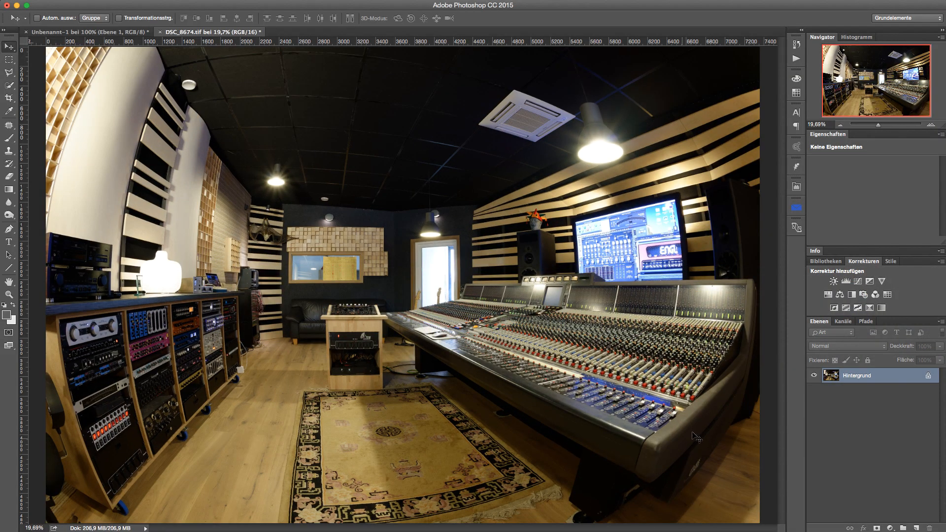
pyautogui.click(862, 280)
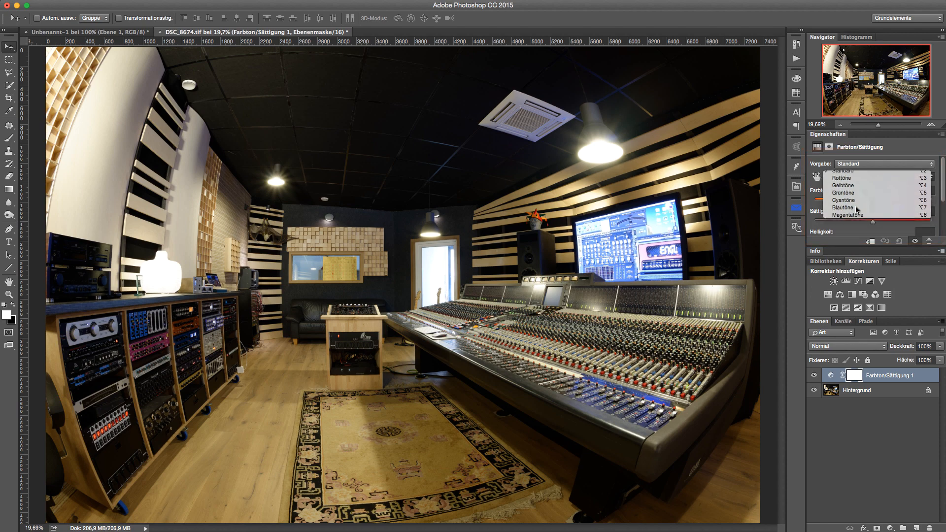
pyautogui.click(843, 200)
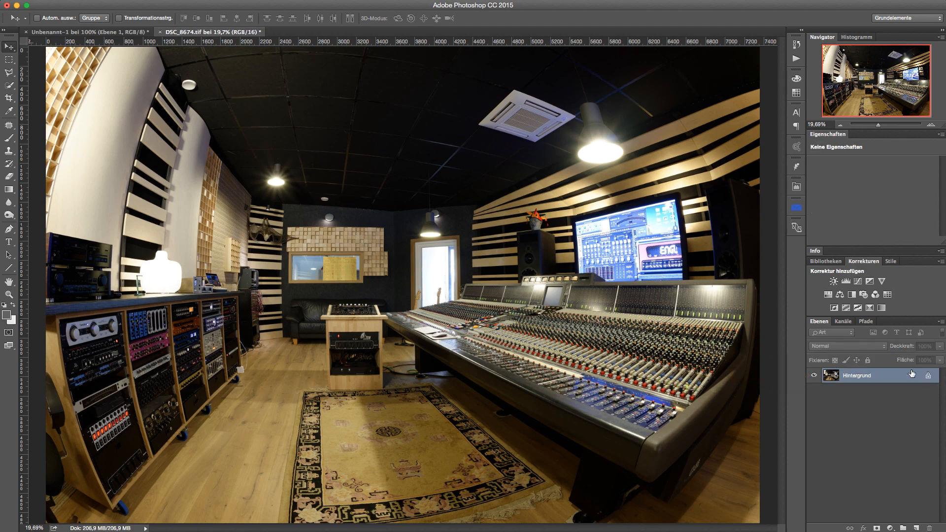
# - Add a Color Lookup adjustment layer loading the exported Mischlicht.3dl LUT
pyautogui.click(884, 294)
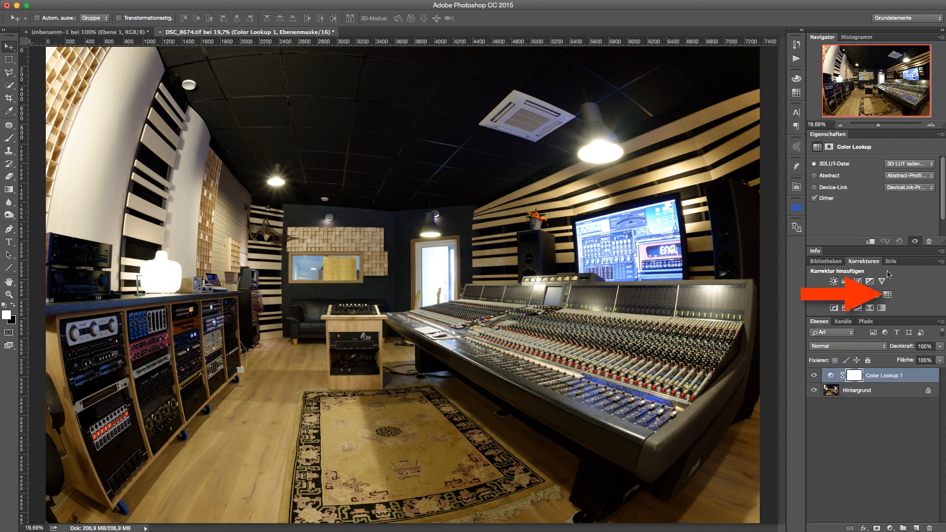
pyautogui.click(907, 163)
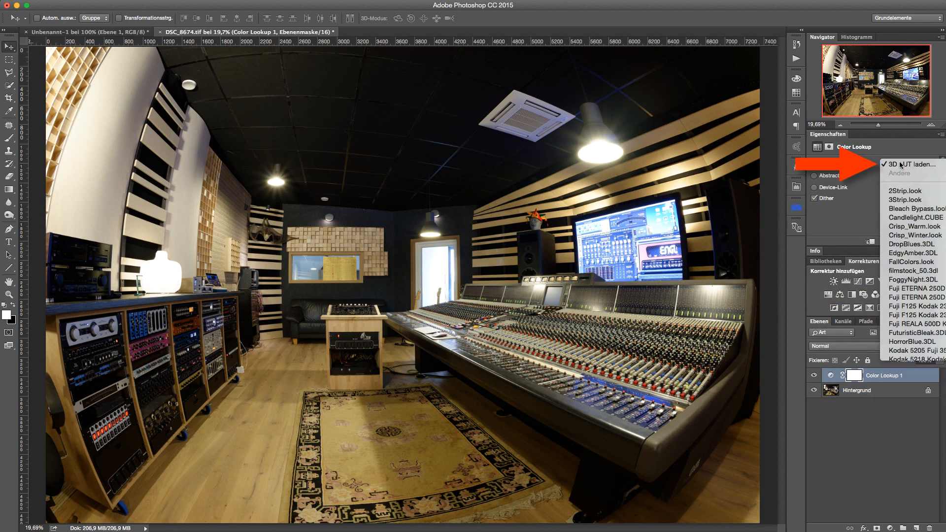
pyautogui.click(907, 164)
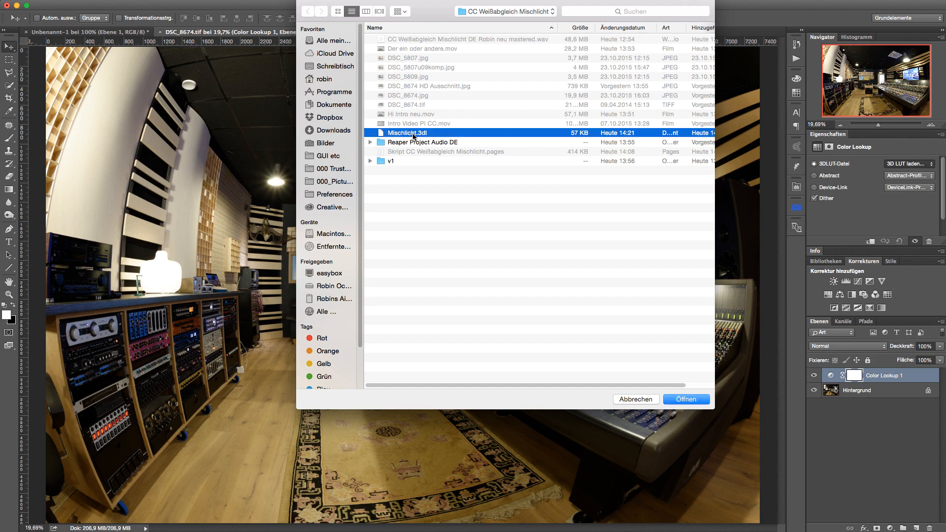
pyautogui.click(685, 399)
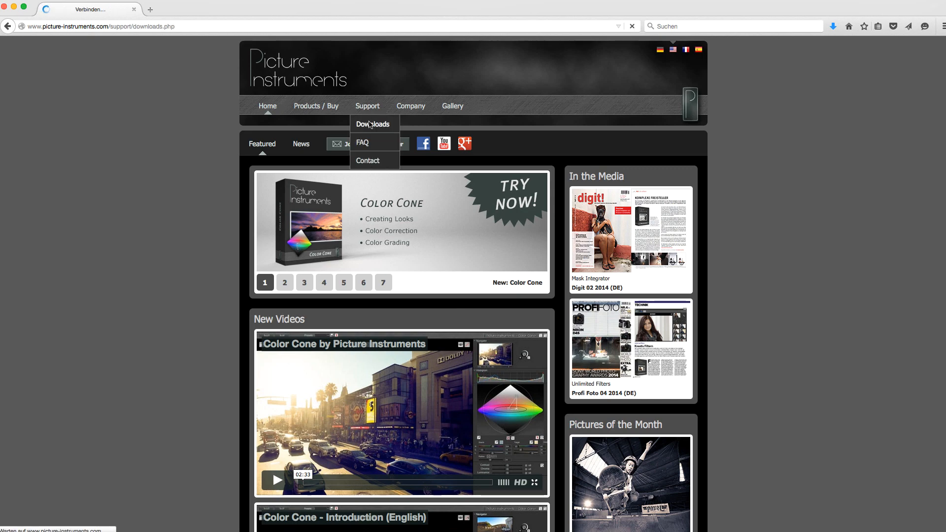
# - Request the Color Cone (Mac) download link with the 'contact' email address and send it
pyautogui.click(372, 124)
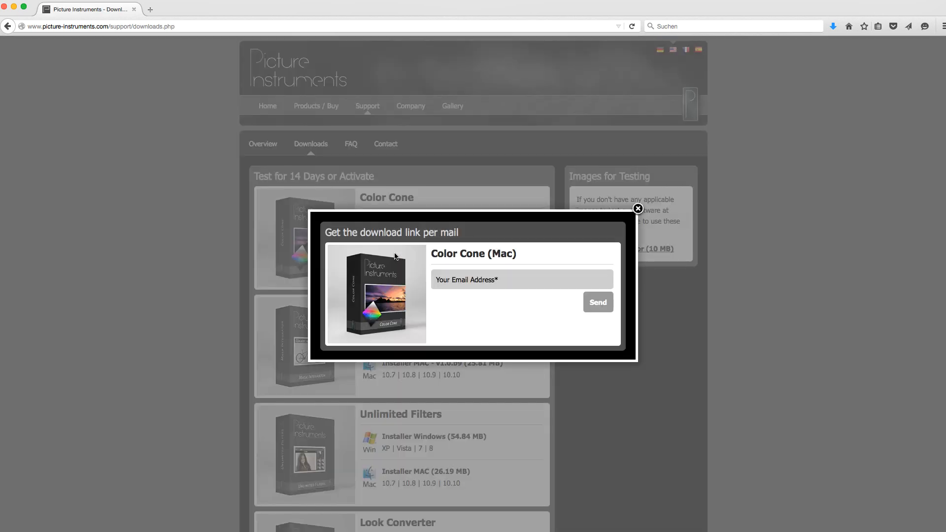
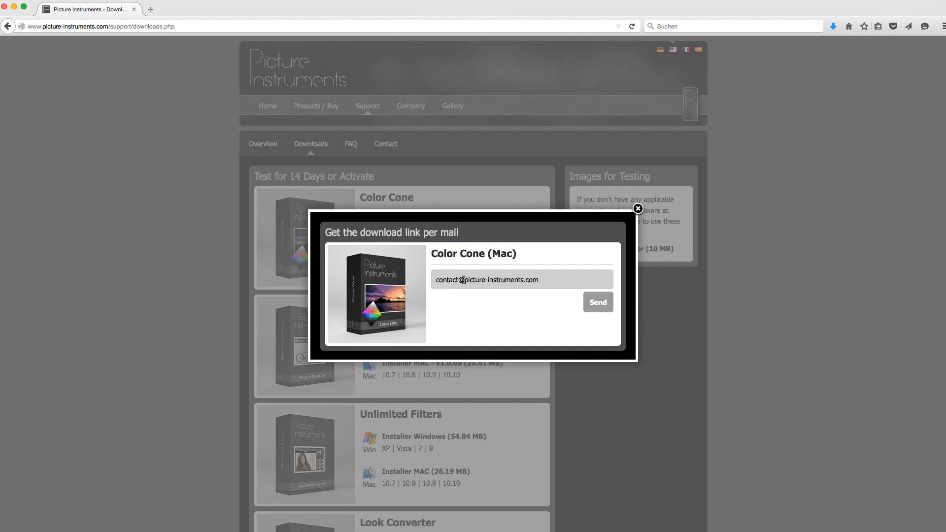
pyautogui.click(597, 301)
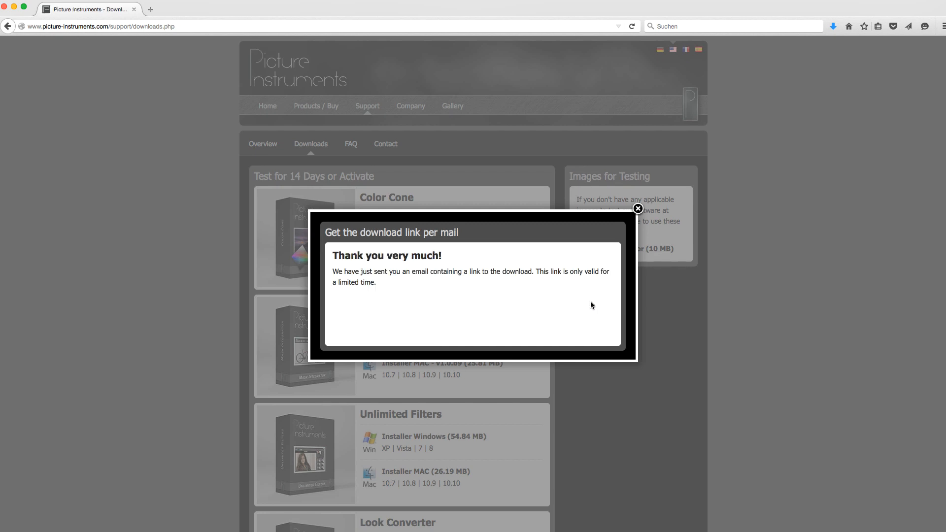